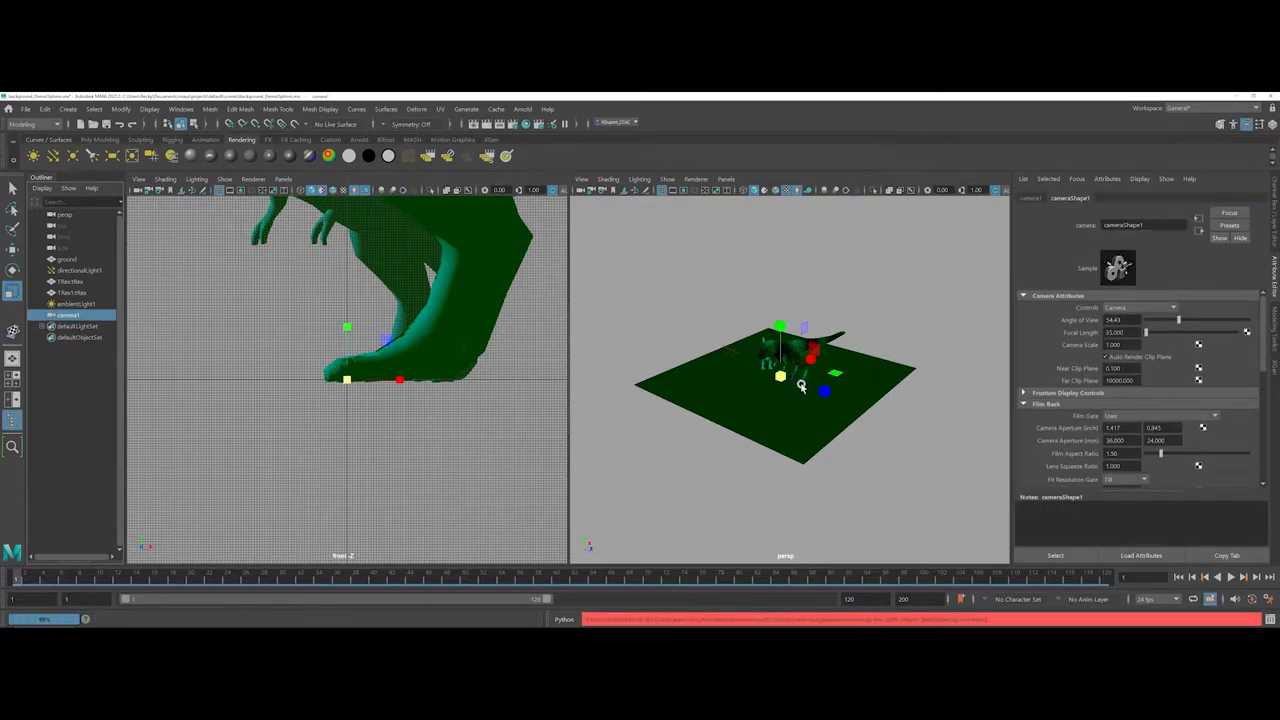
Move camera1 across the perspective viewport and begin rotating it to frame both T-rexes.
drag(398, 380, 780, 376)
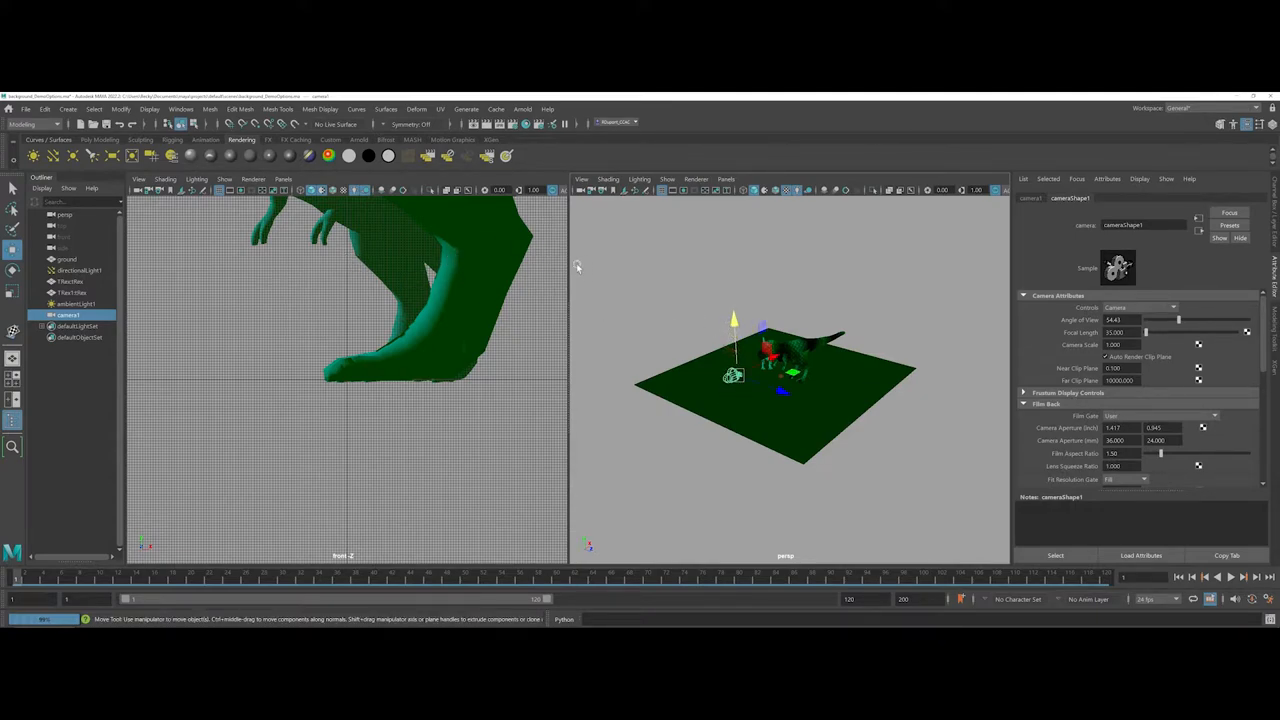
click(140, 180)
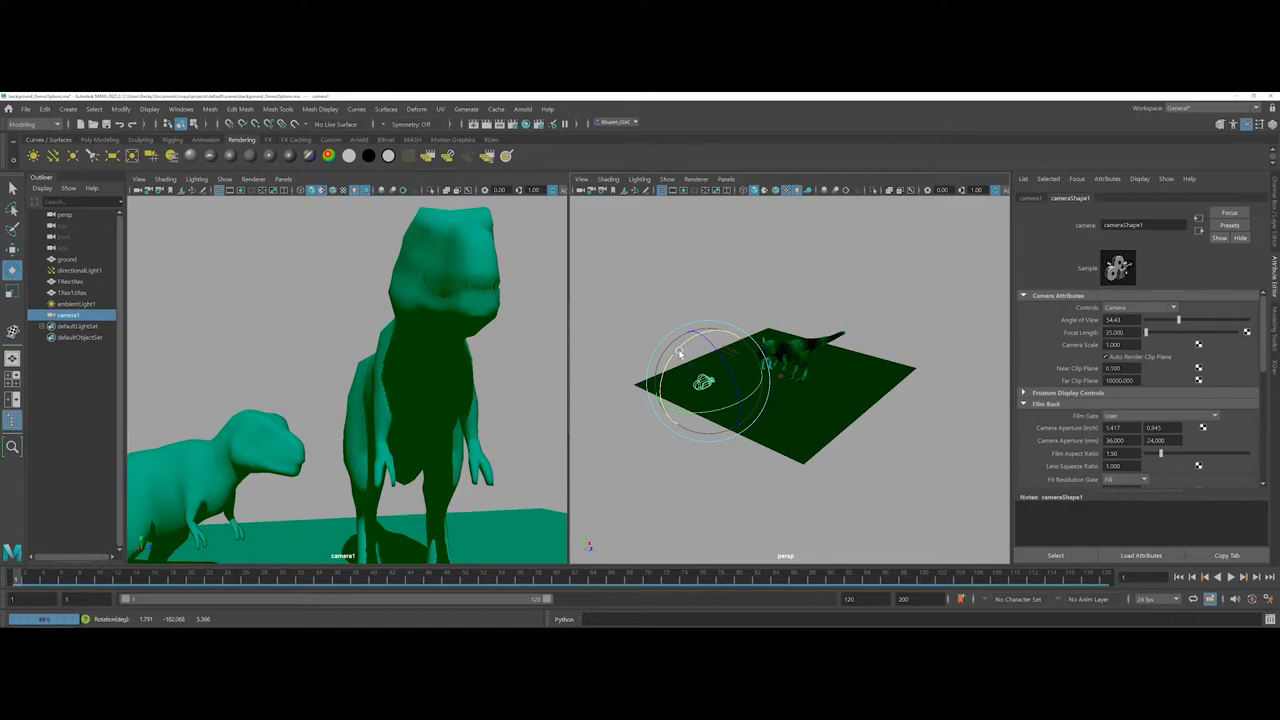
Deselect camera1 and create a Free Image Plane from the Create menu.
click(12, 248)
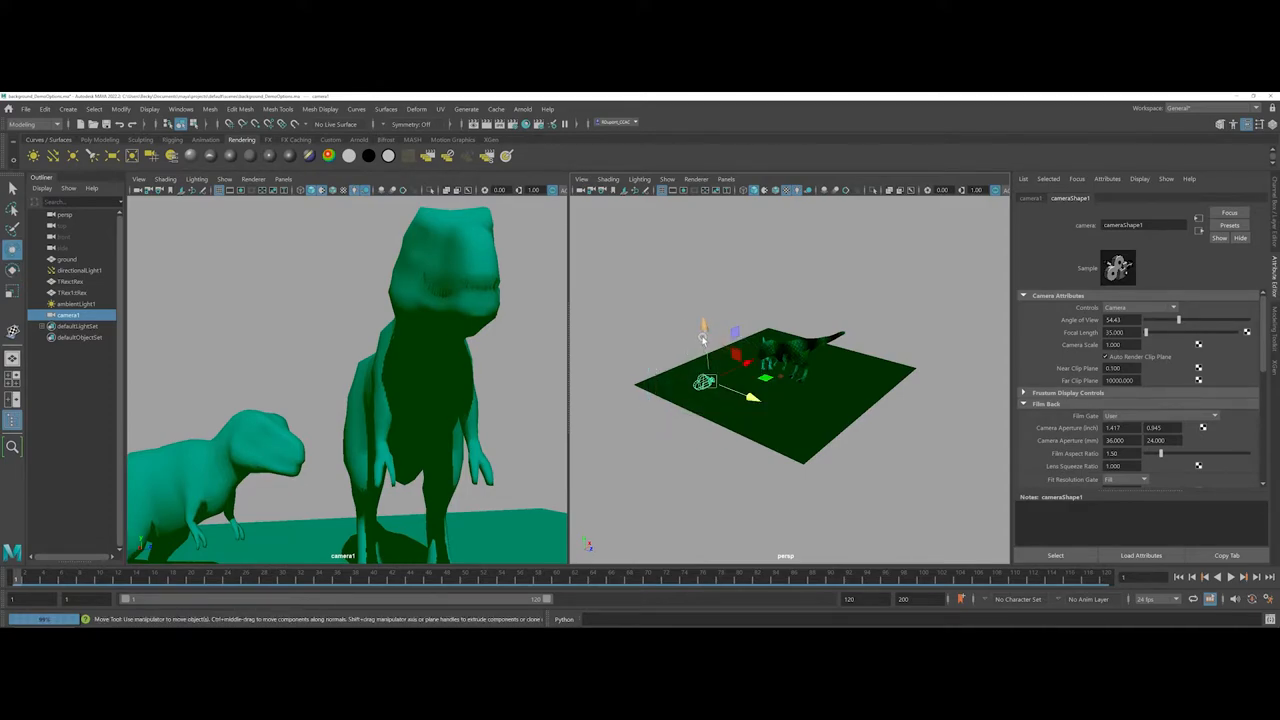
mouse_move(624, 320)
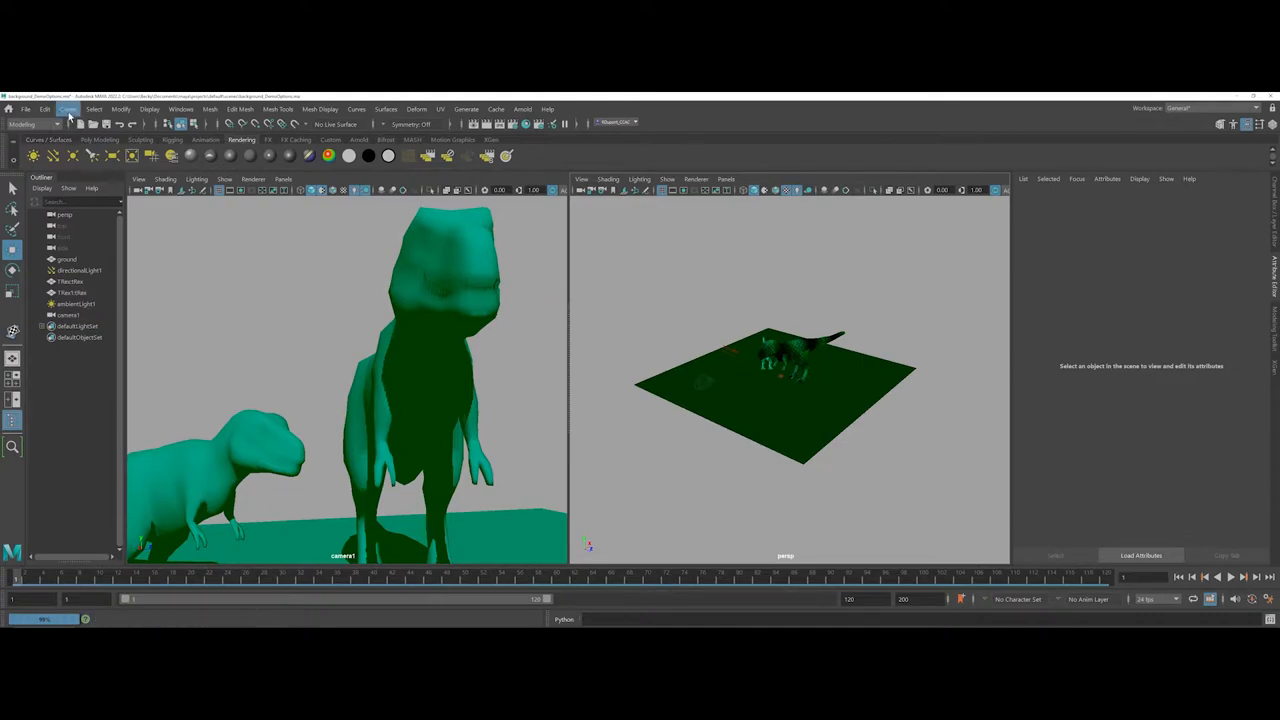
click(68, 108)
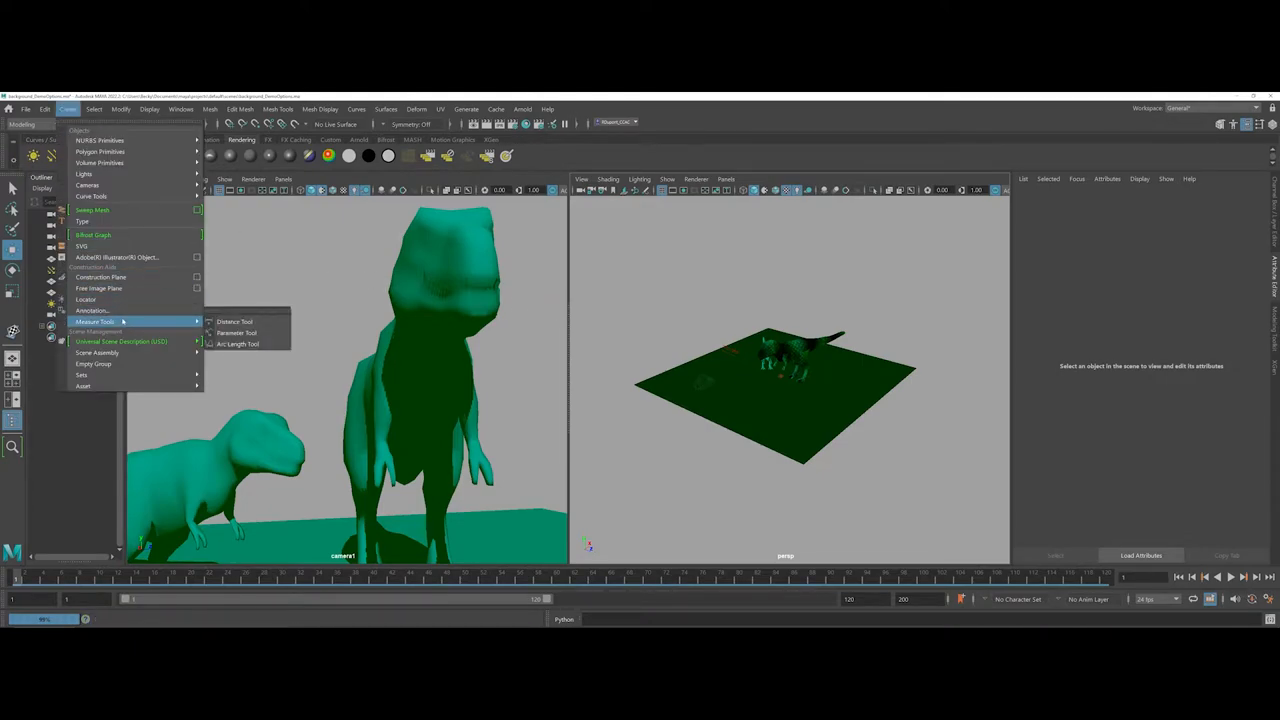
mouse_move(98, 288)
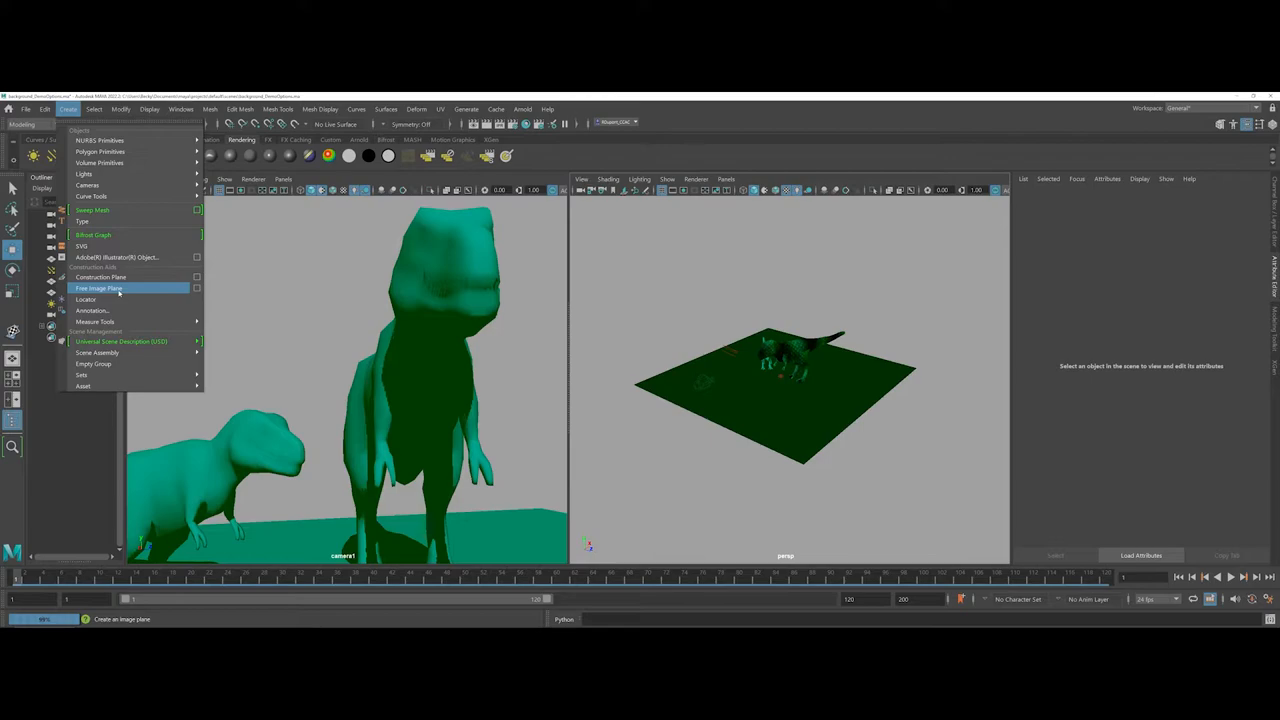
click(98, 288)
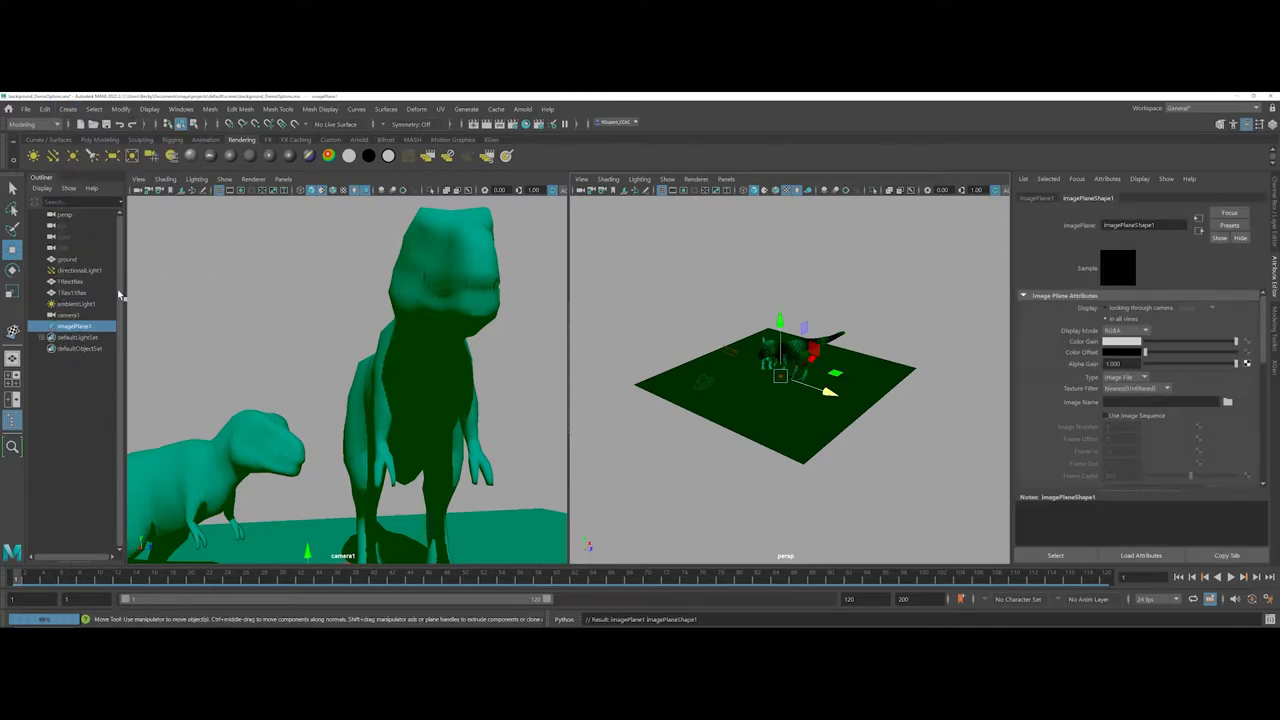
mouse_move(348, 318)
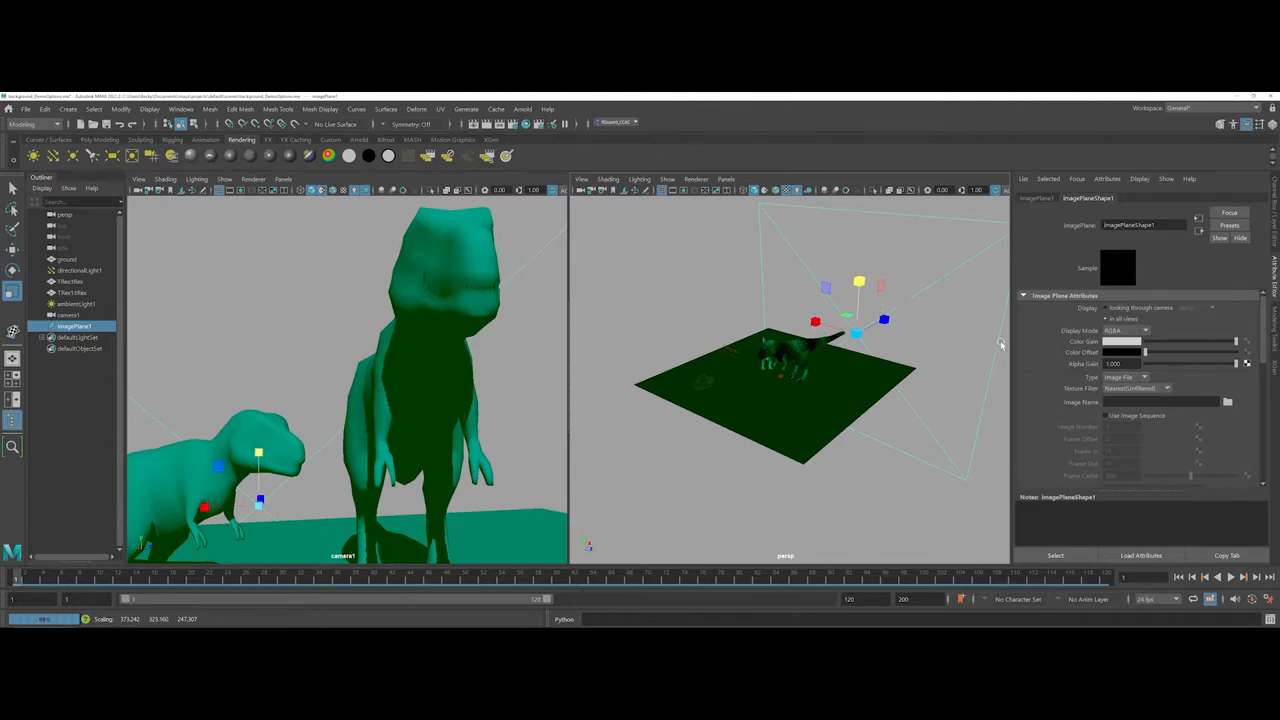
mouse_move(1048, 330)
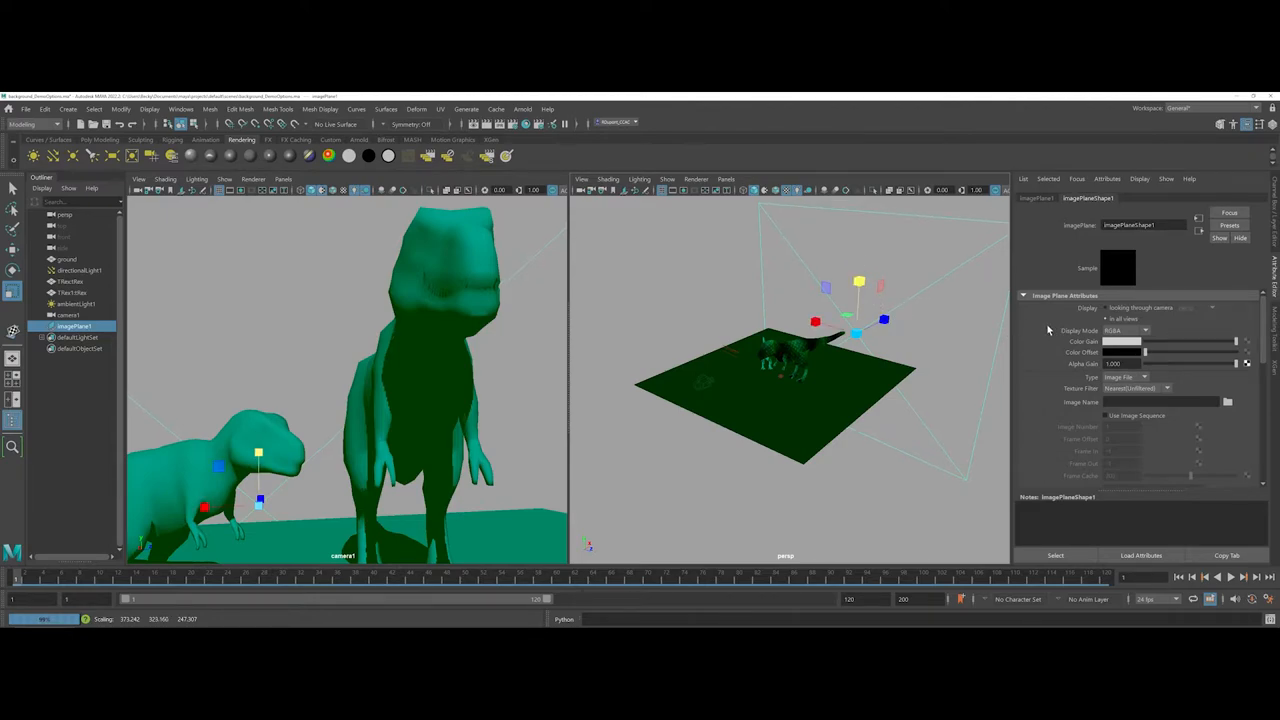
mouse_move(1032, 308)
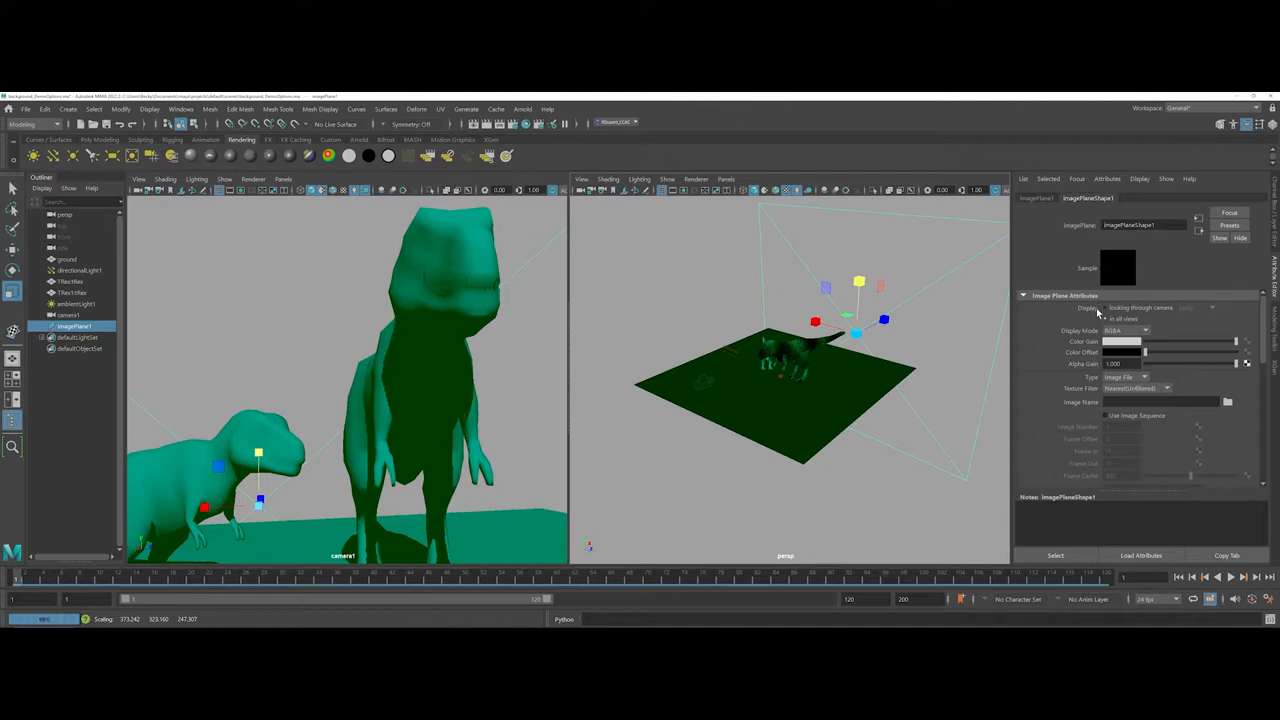
mouse_move(1116, 312)
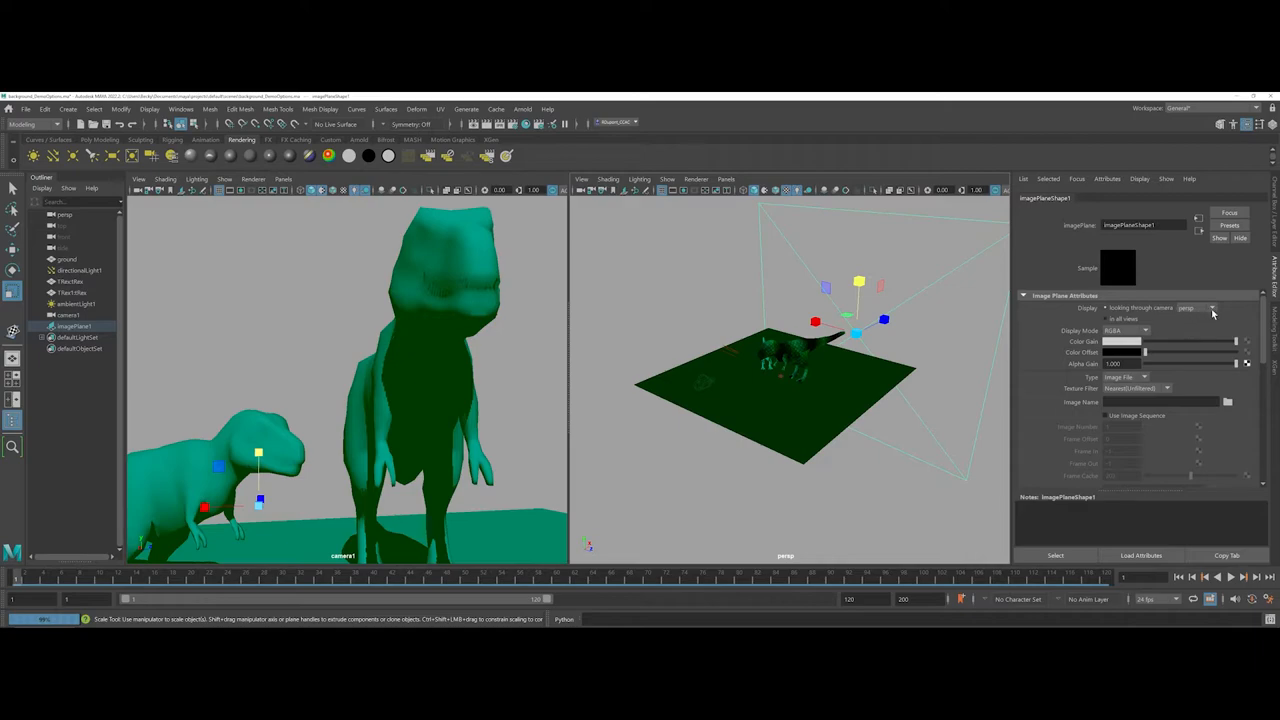
Set imagePlaneShape1's Display camera to camera1.
click(1212, 308)
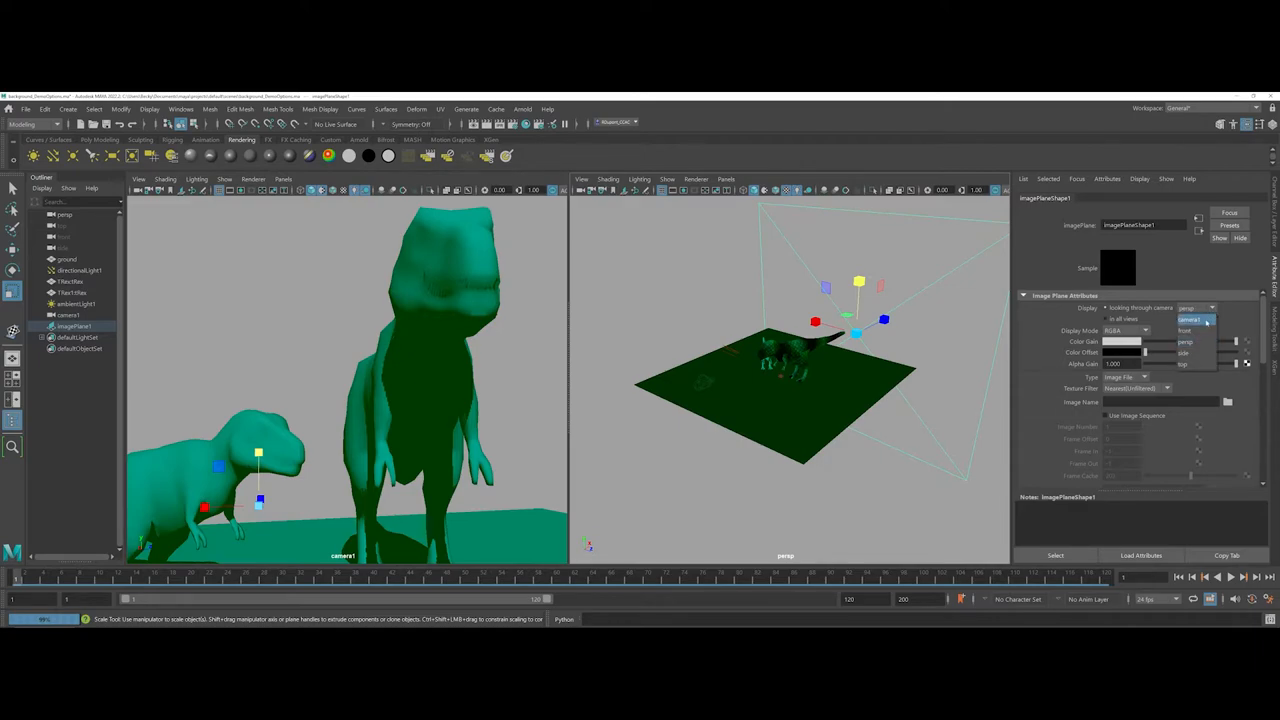
click(1188, 320)
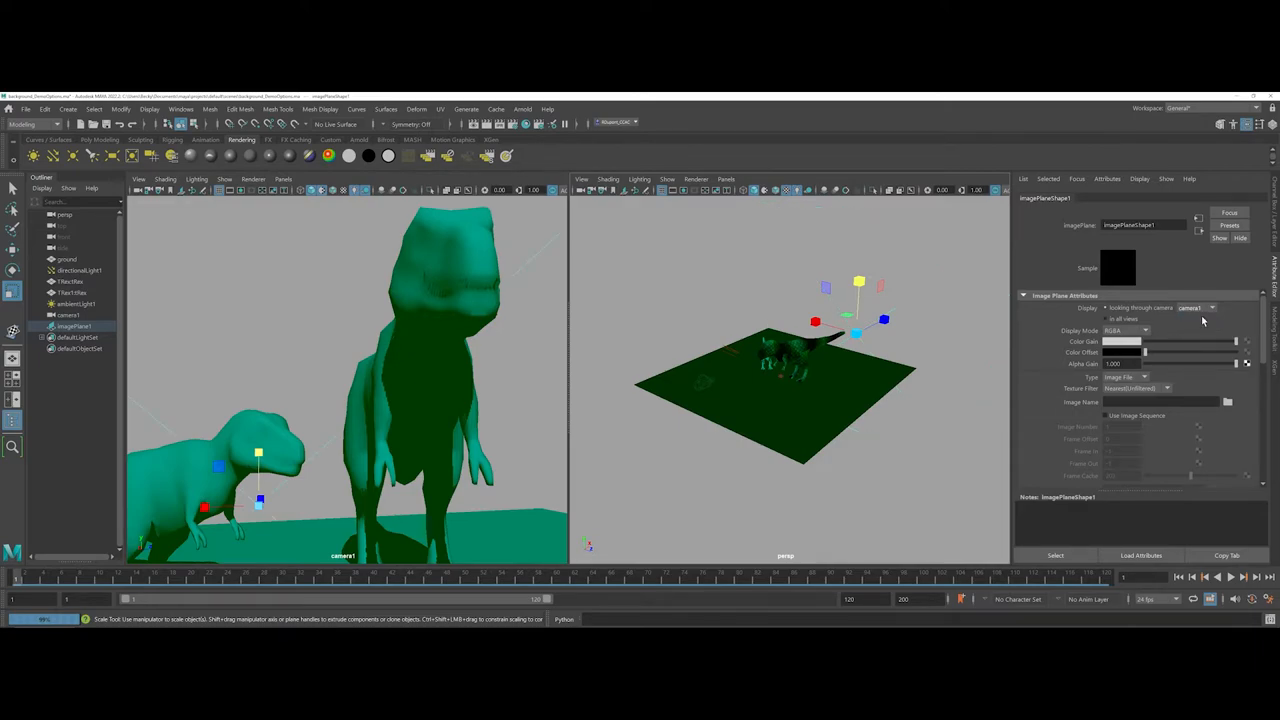
mouse_move(644, 414)
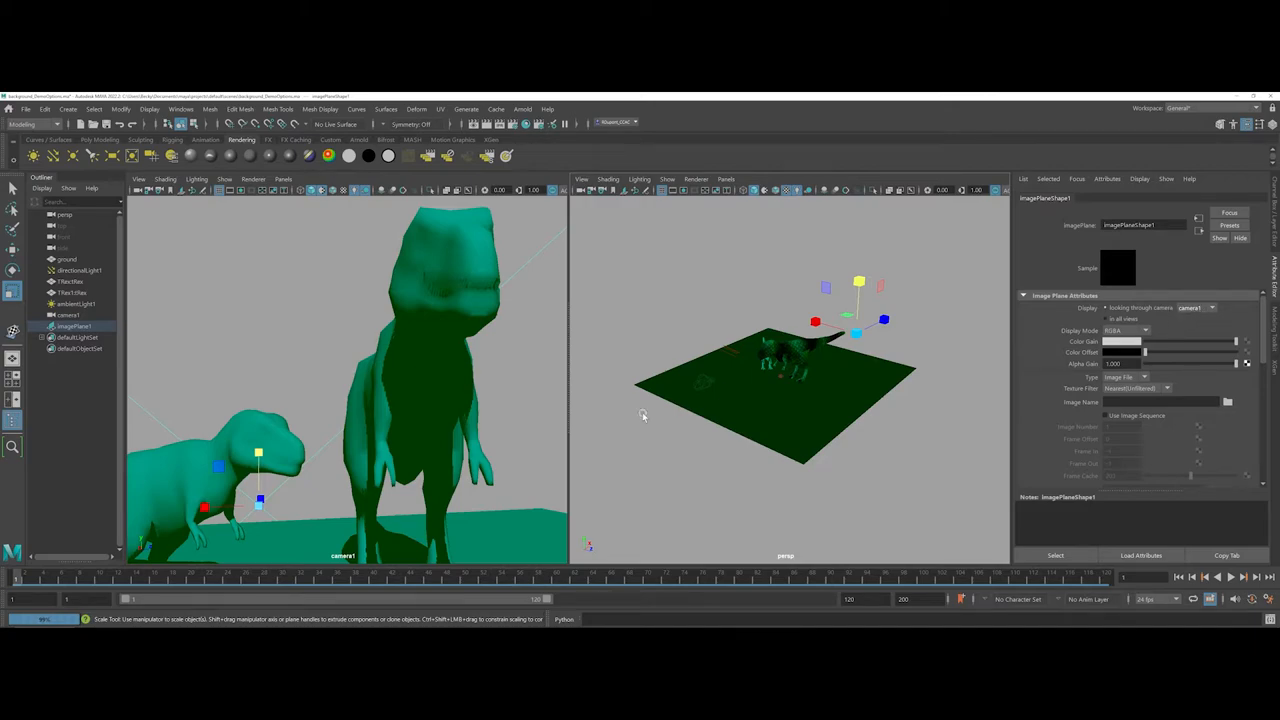
mouse_move(370, 492)
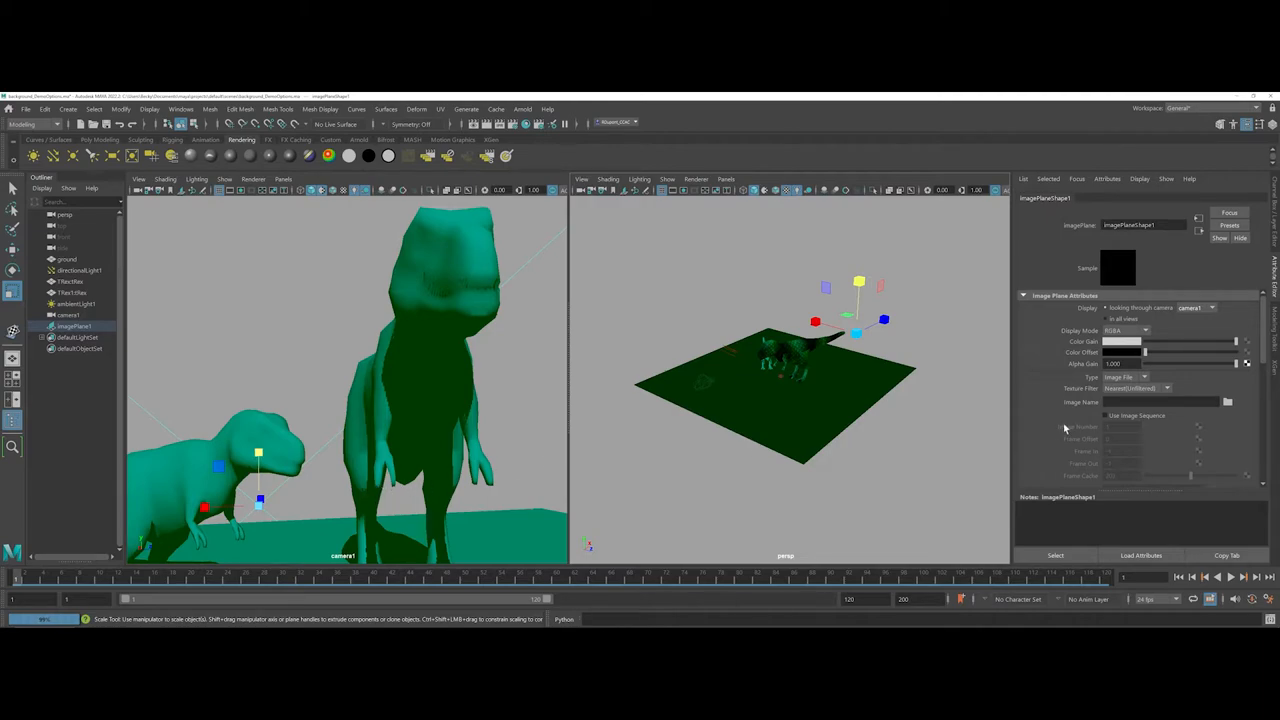
Load the starry nebula image file onto imagePlane1 as the backdrop.
click(1228, 402)
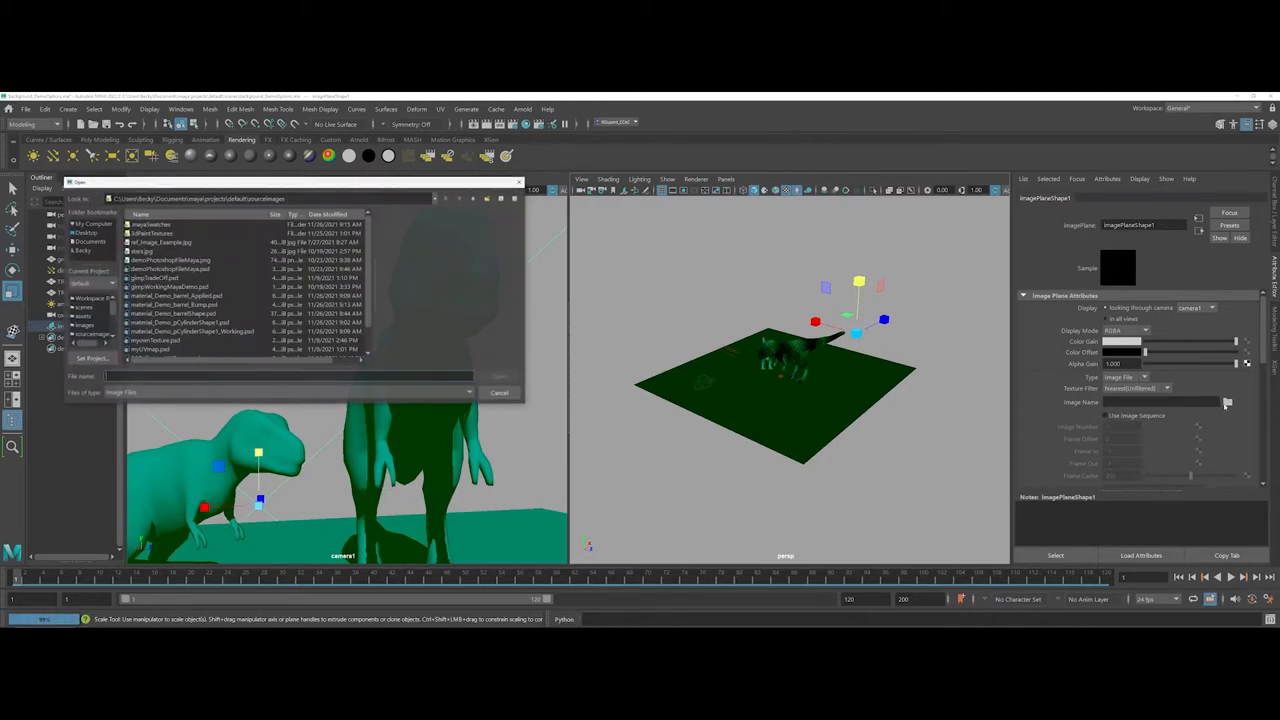
click(140, 252)
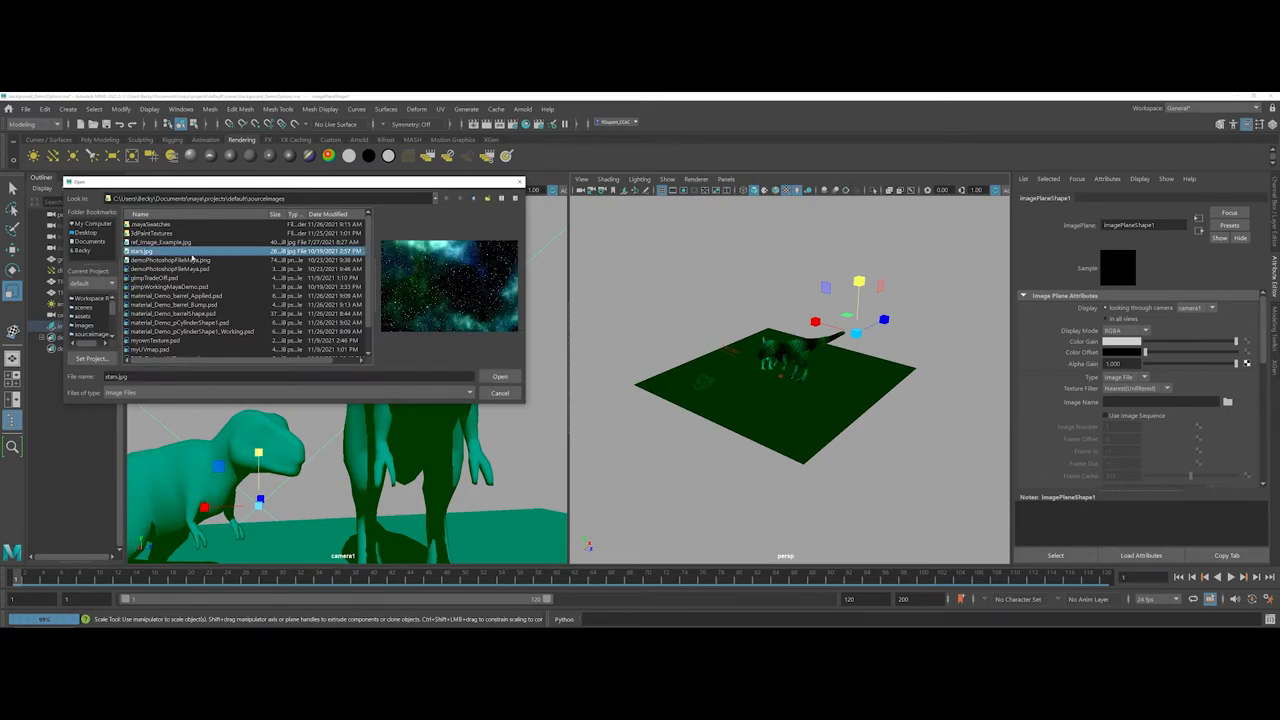
click(500, 376)
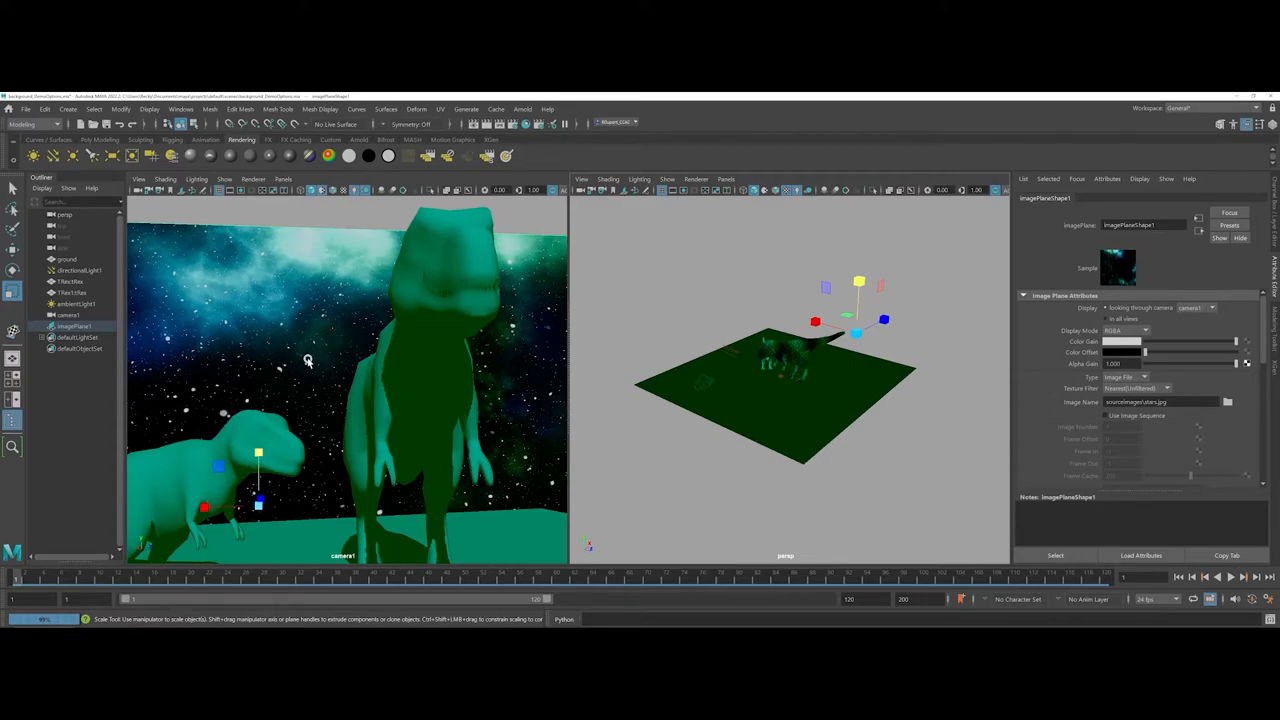
mouse_move(264, 440)
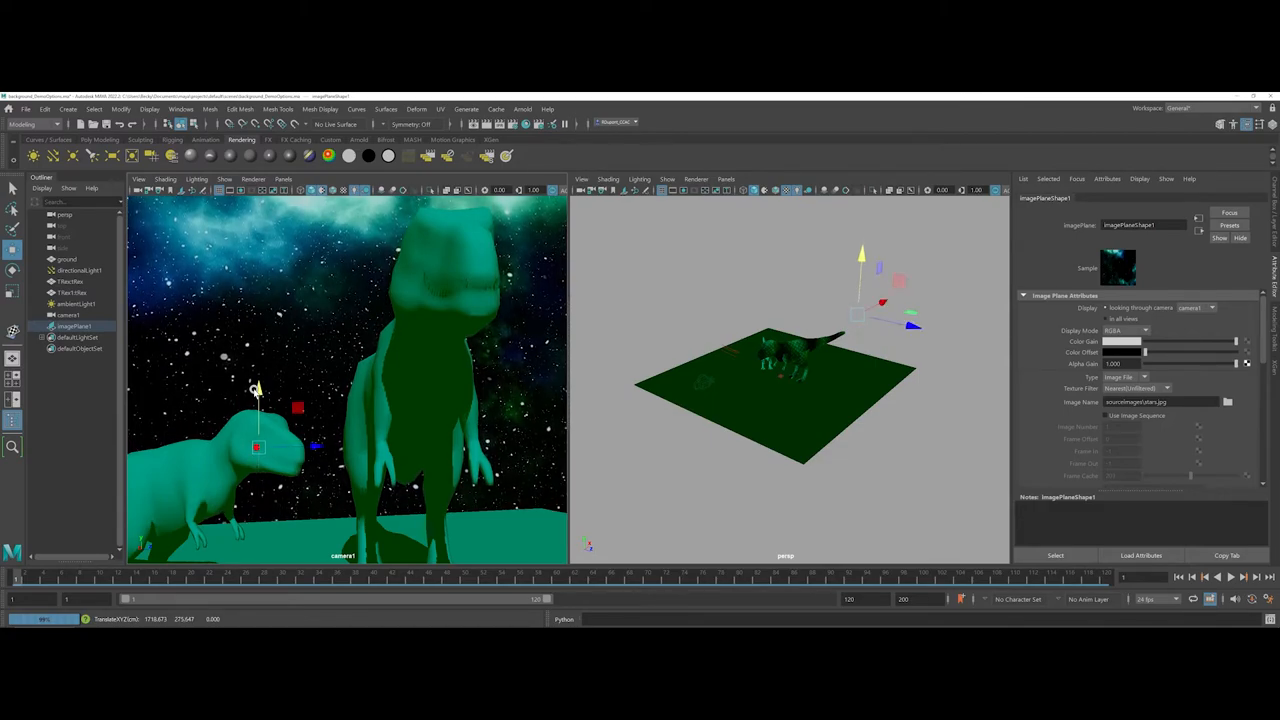
mouse_move(712, 320)
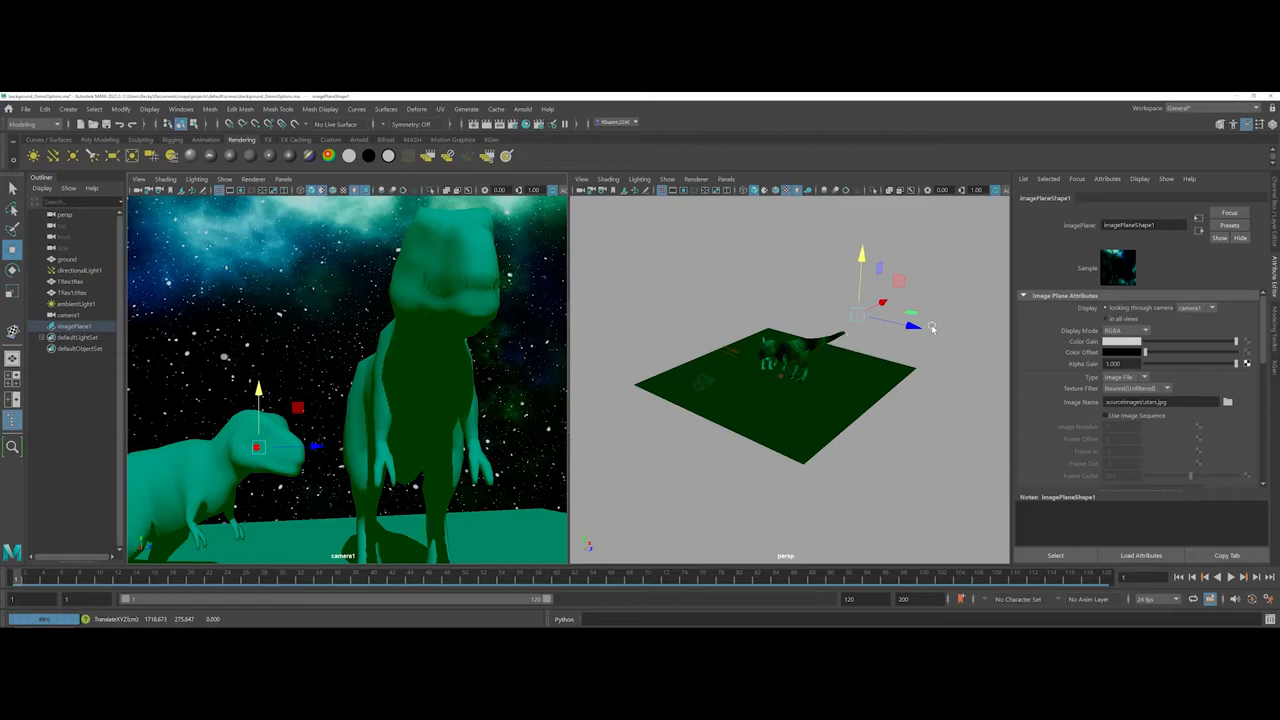
mouse_move(792, 276)
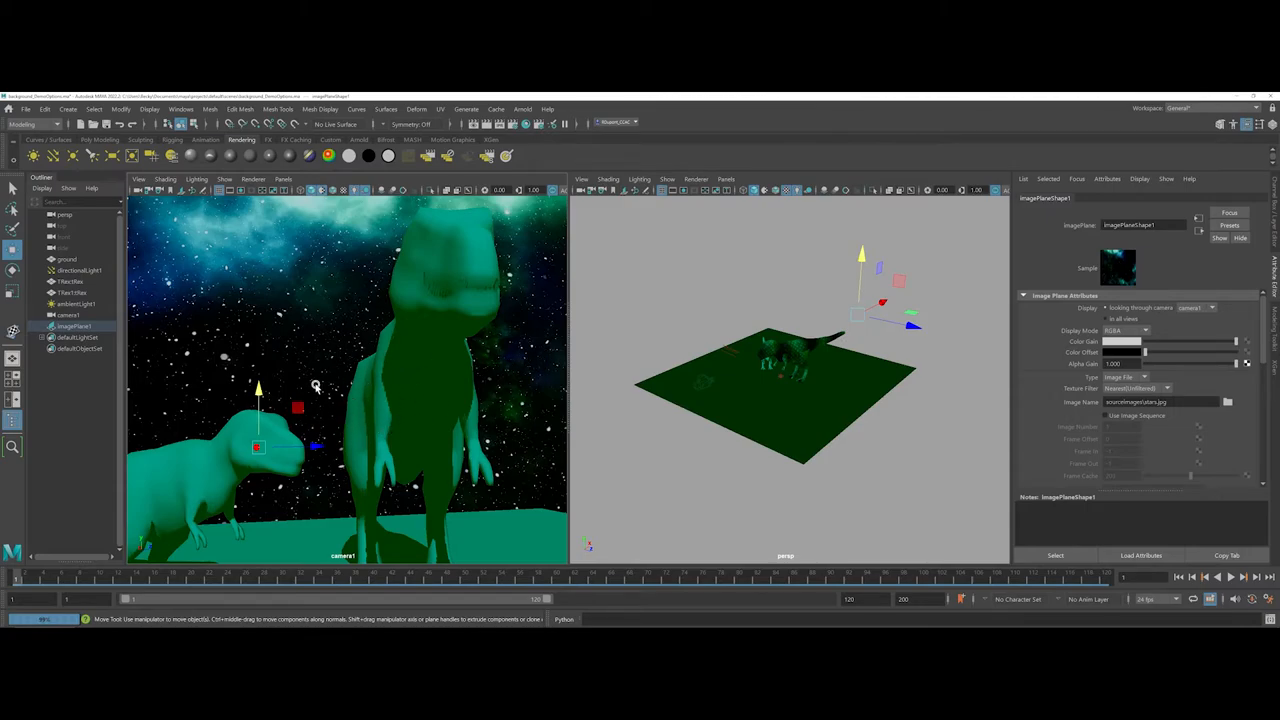
mouse_move(338, 370)
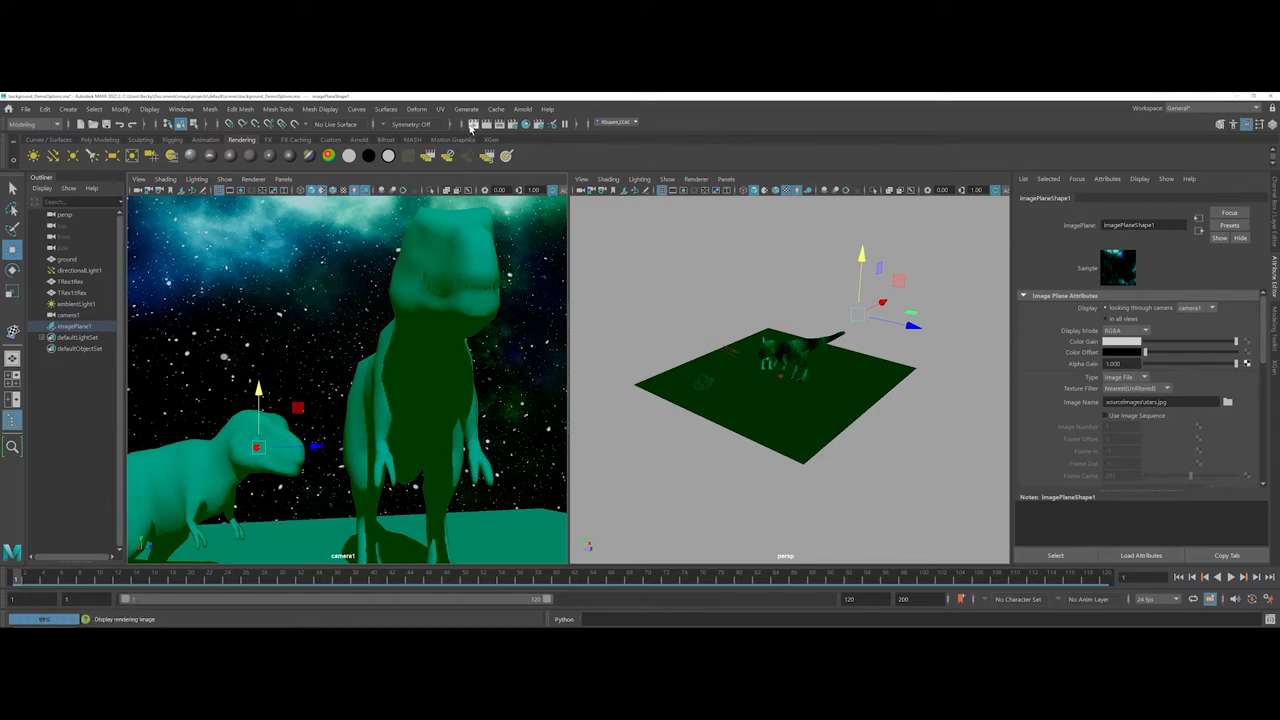
Render the scene in Render View, then render again through camera1.
click(470, 124)
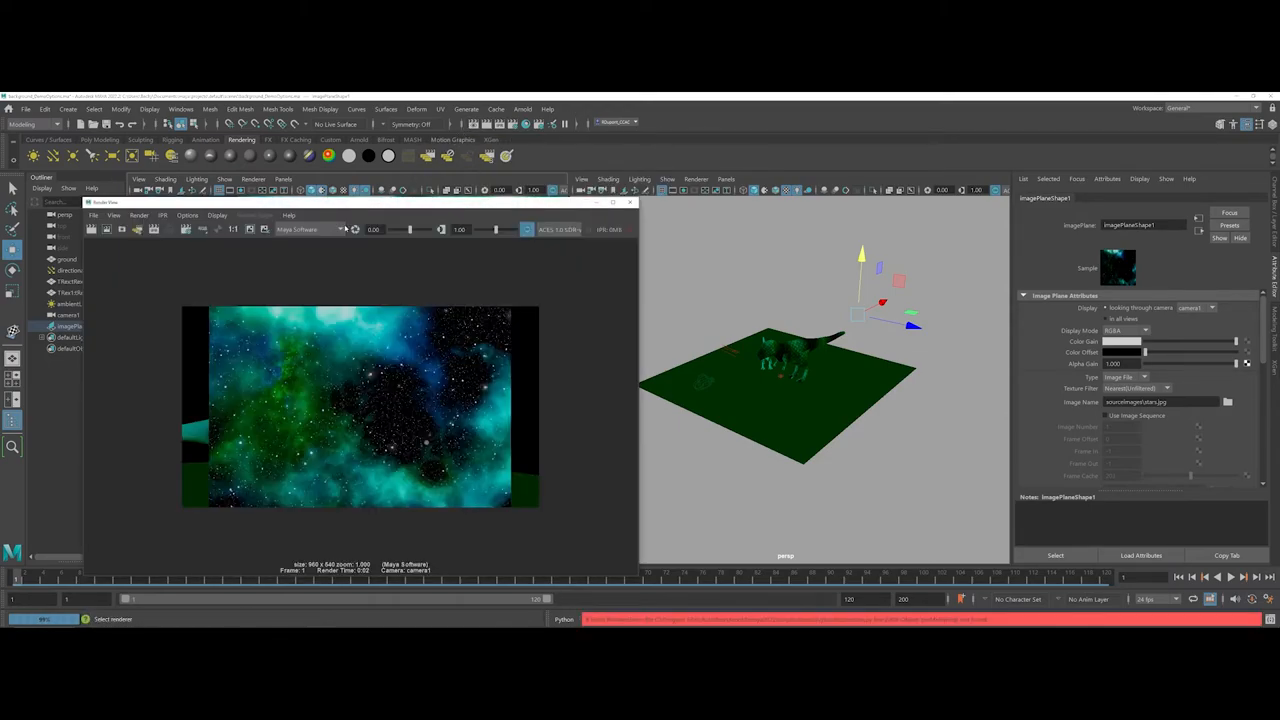
click(310, 228)
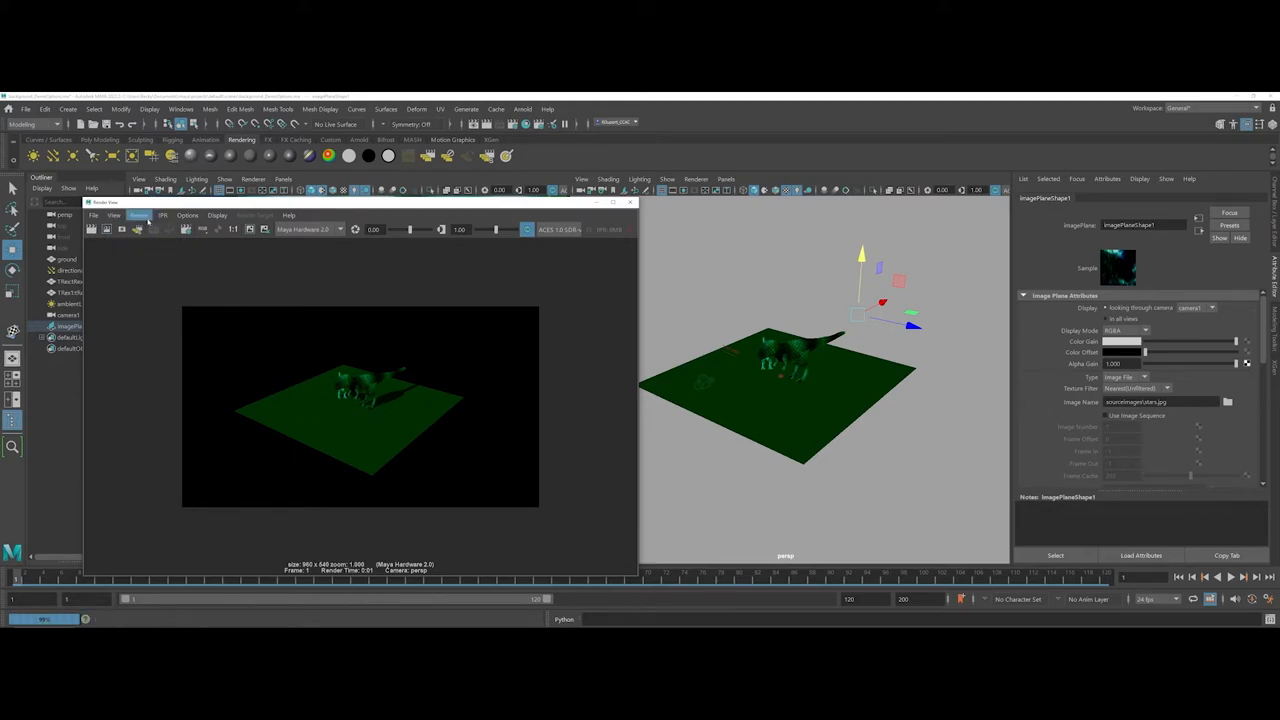
click(140, 216)
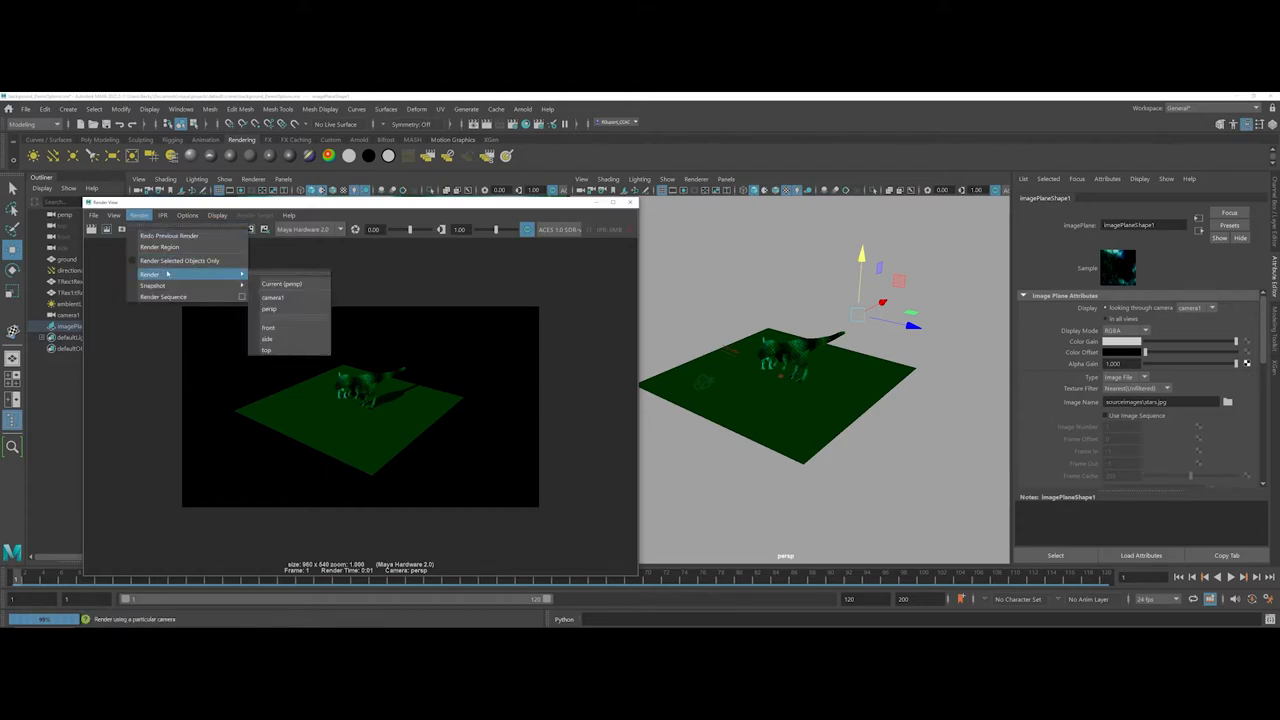
mouse_move(282, 284)
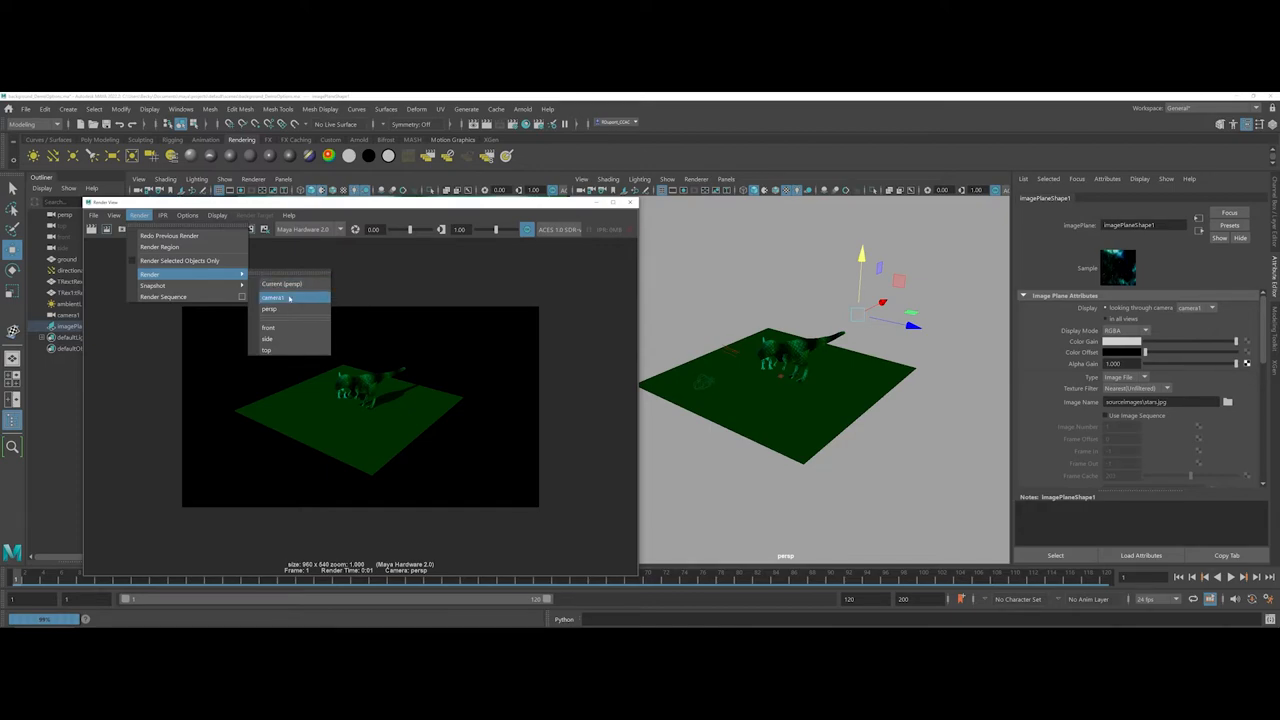
click(274, 296)
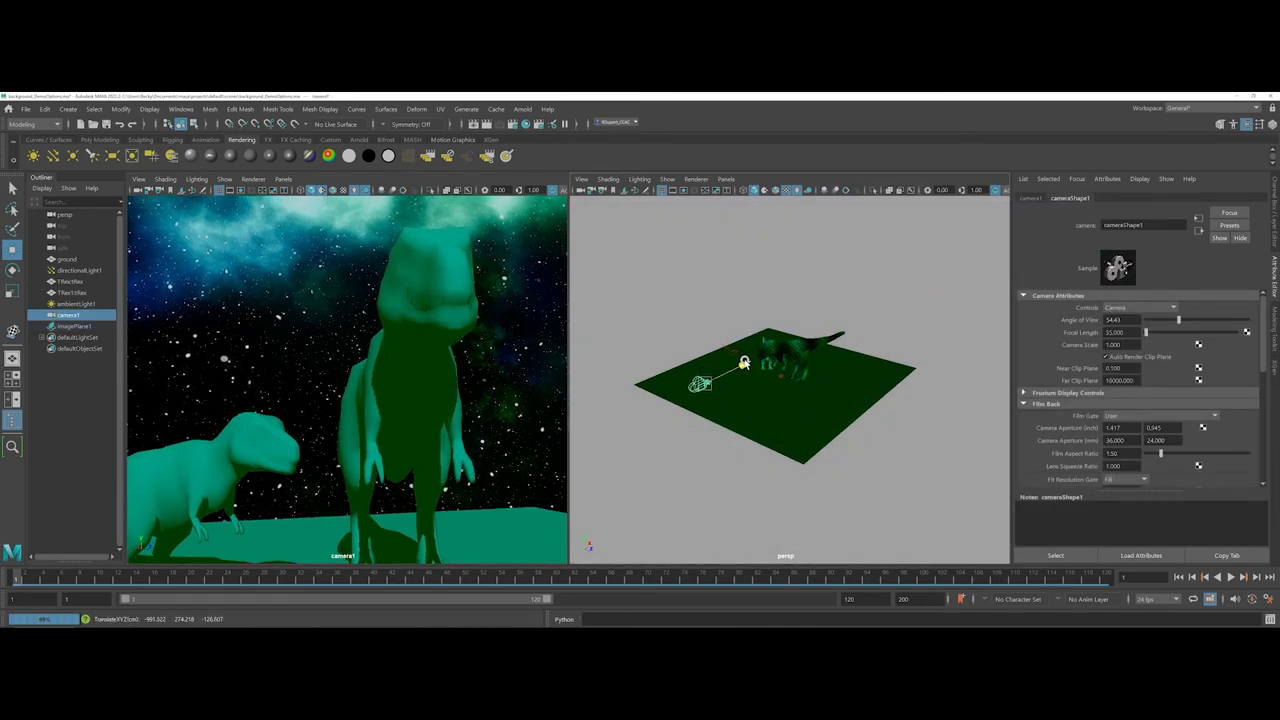
Tilt camera1 to reframe the T-rexes, then select imagePlane1 for adjustment.
drag(744, 360, 748, 398)
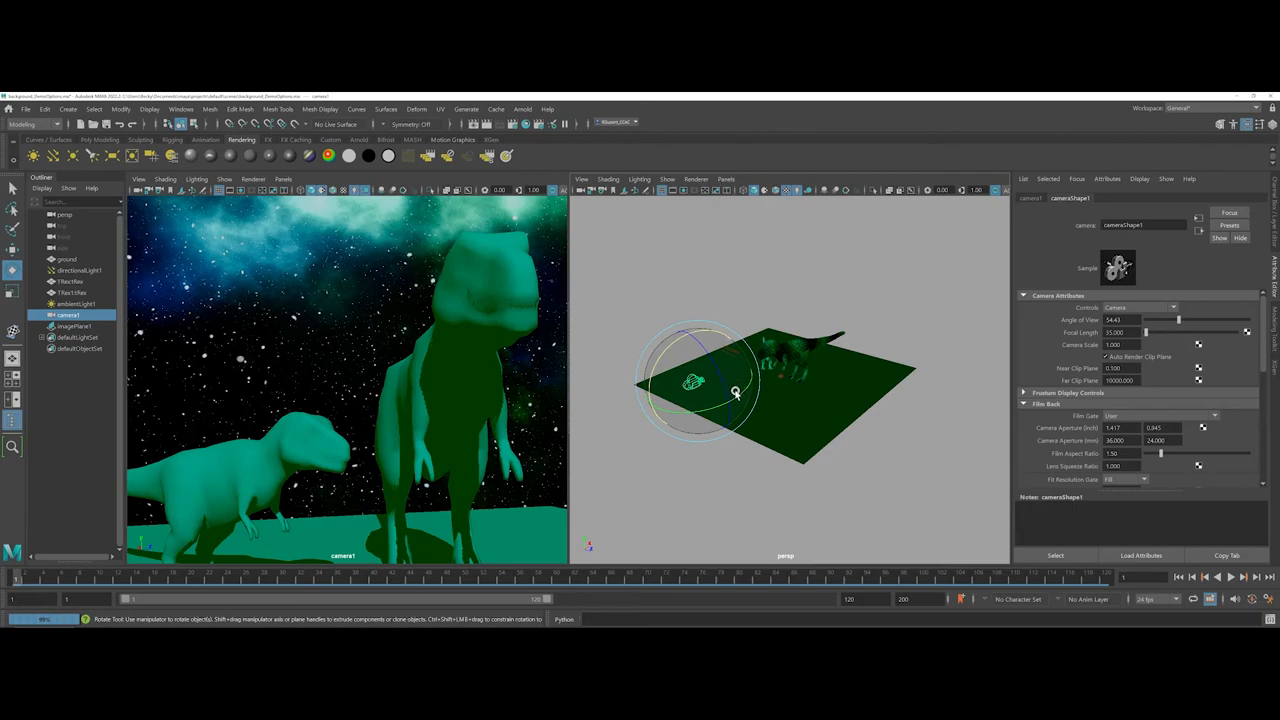
drag(736, 356, 736, 396)
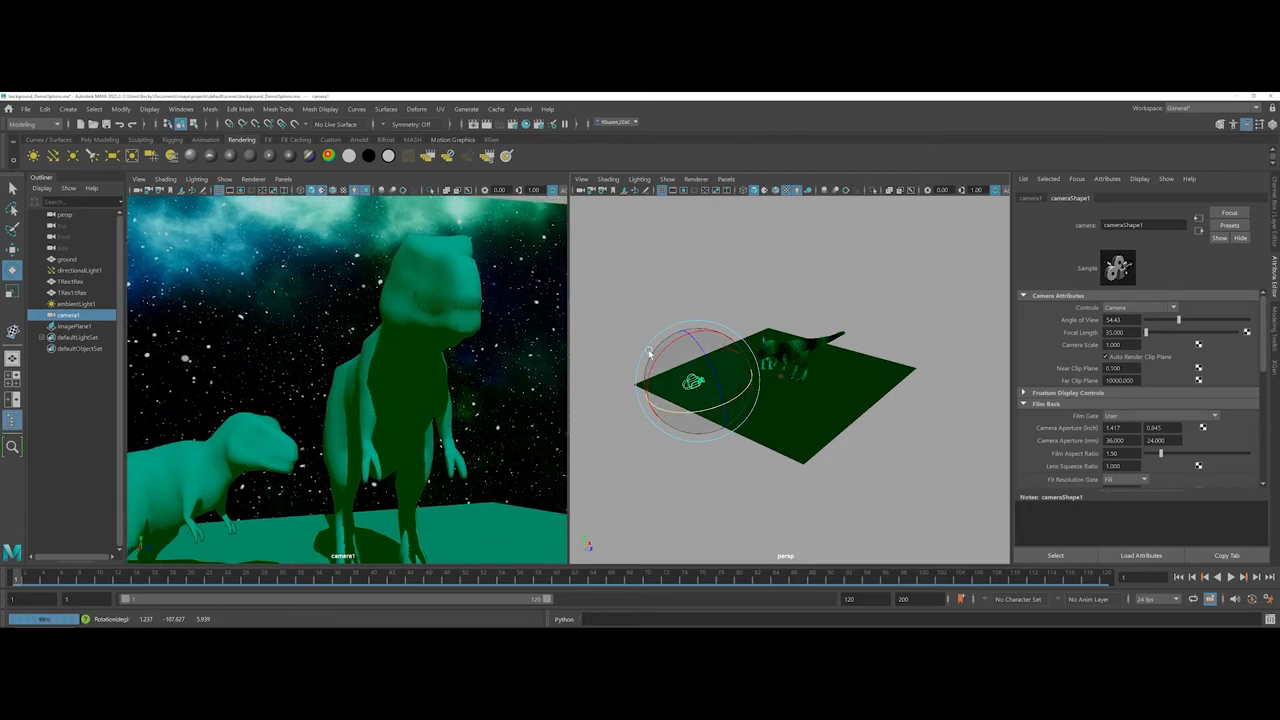
click(74, 326)
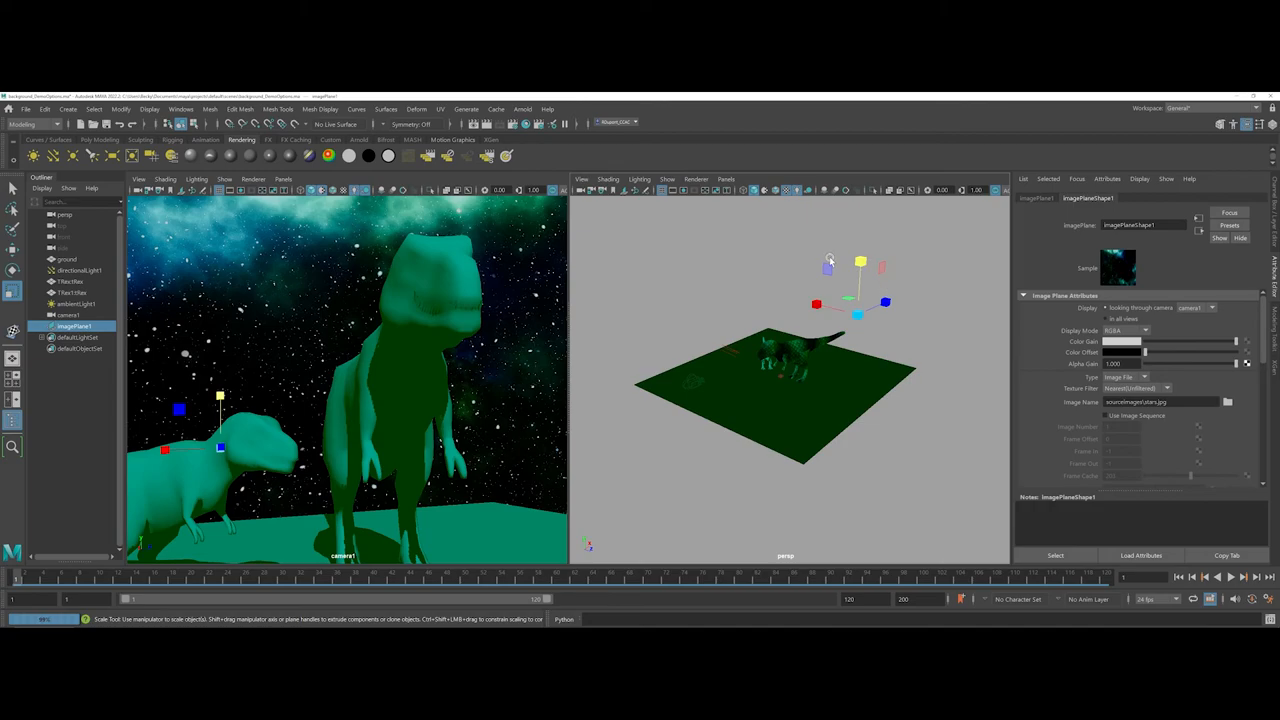
mouse_move(420, 370)
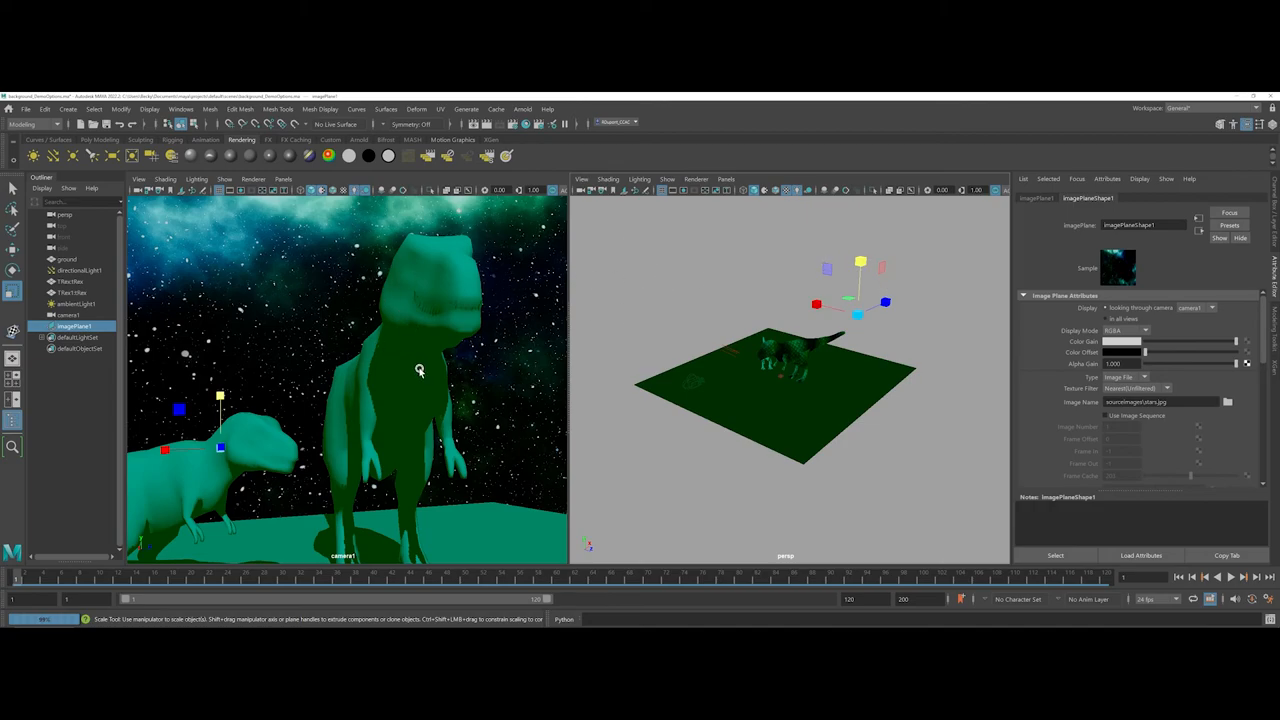
mouse_move(498, 344)
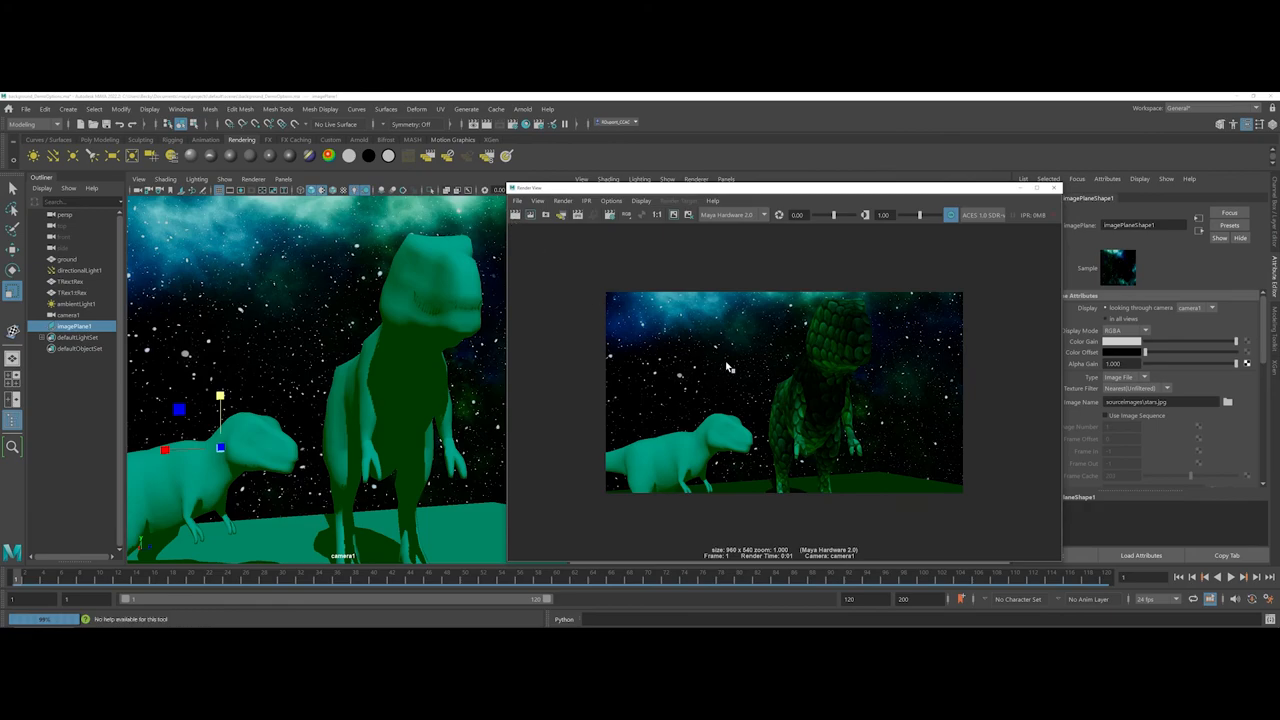
mouse_move(876, 316)
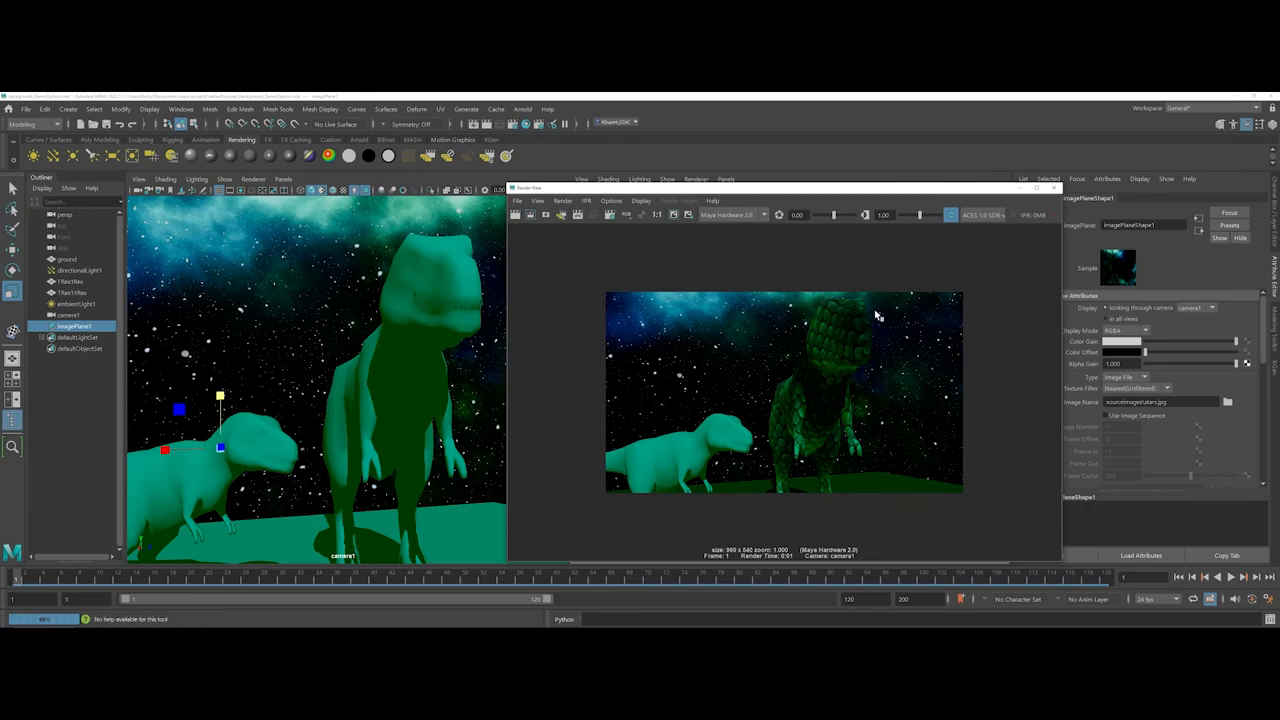
mouse_move(822, 328)
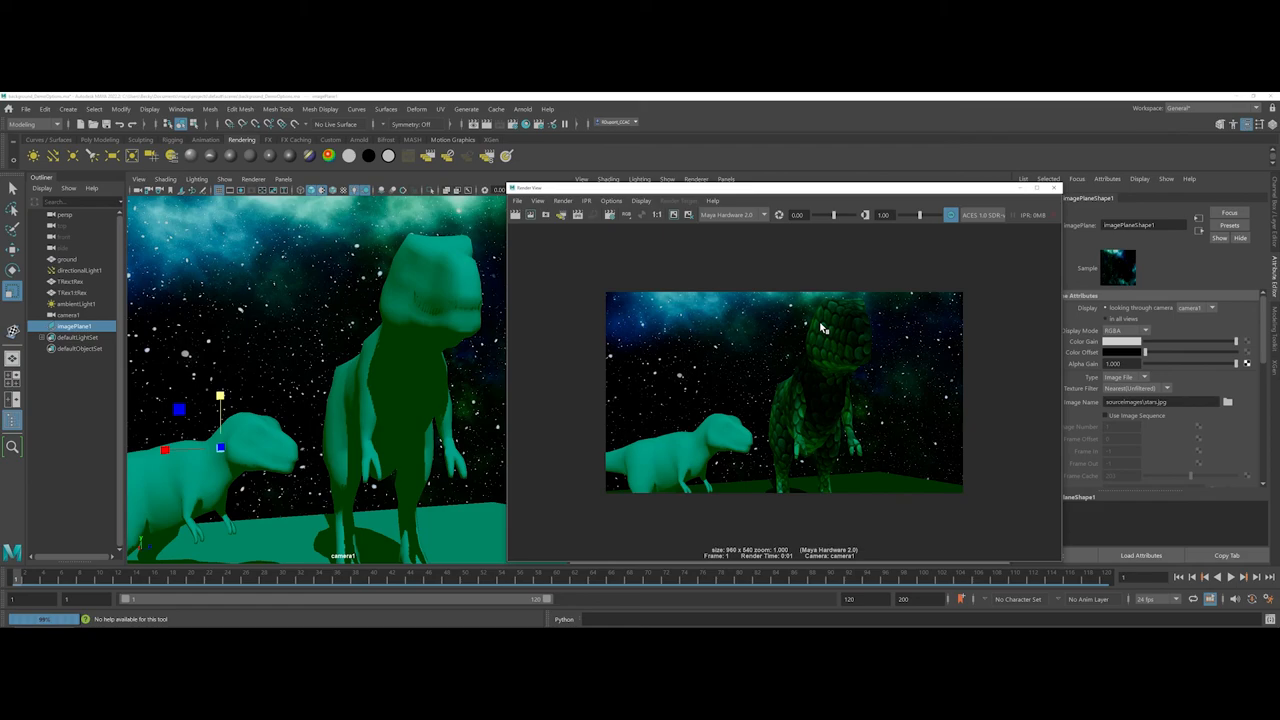
mouse_move(812, 392)
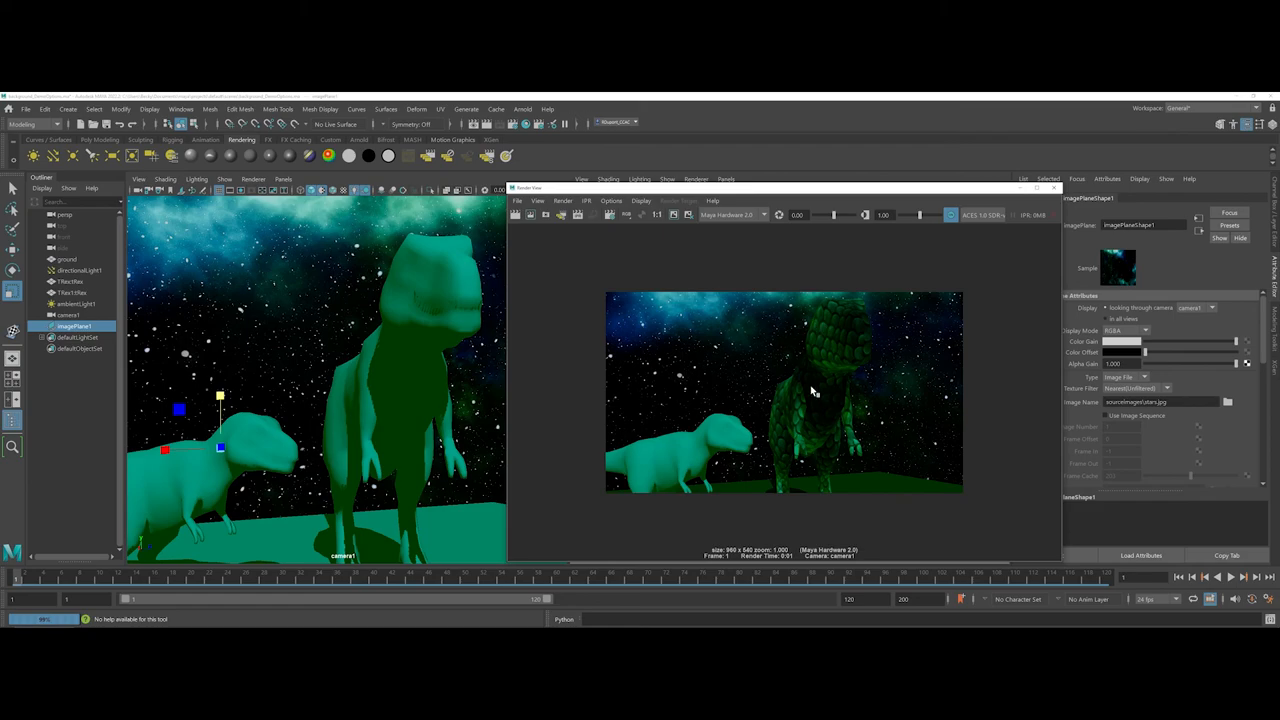
mouse_move(784, 378)
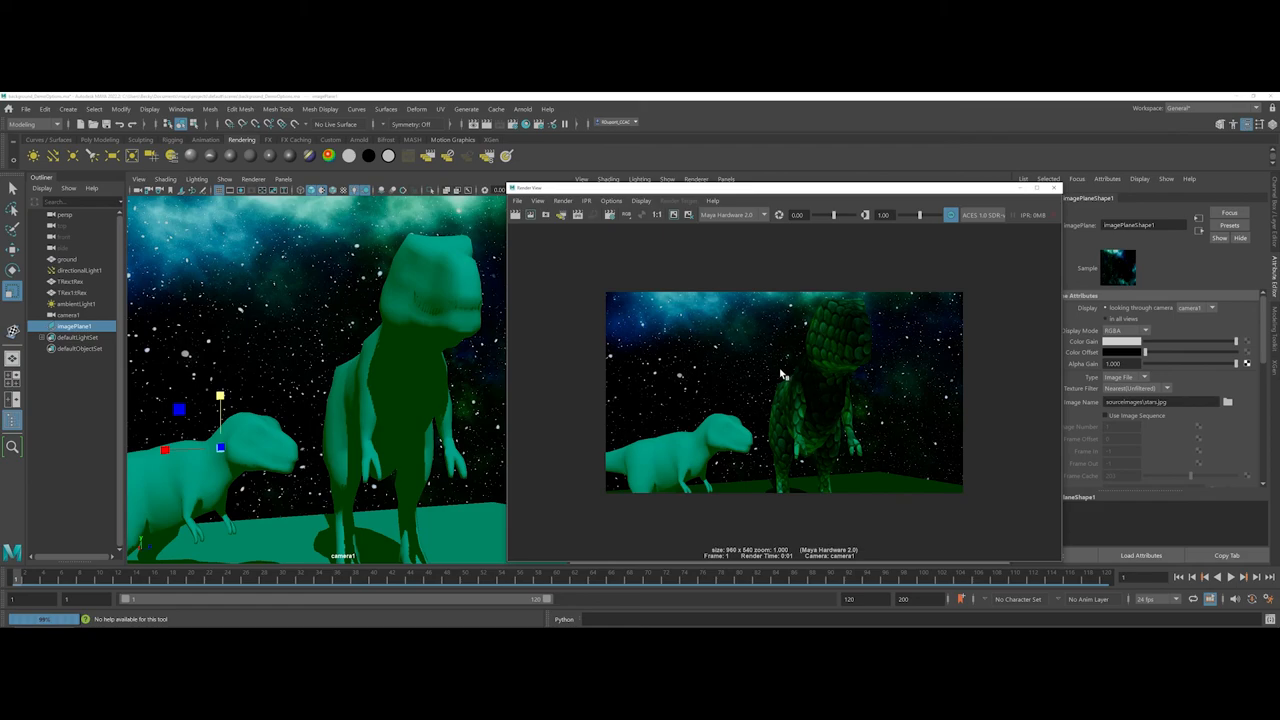